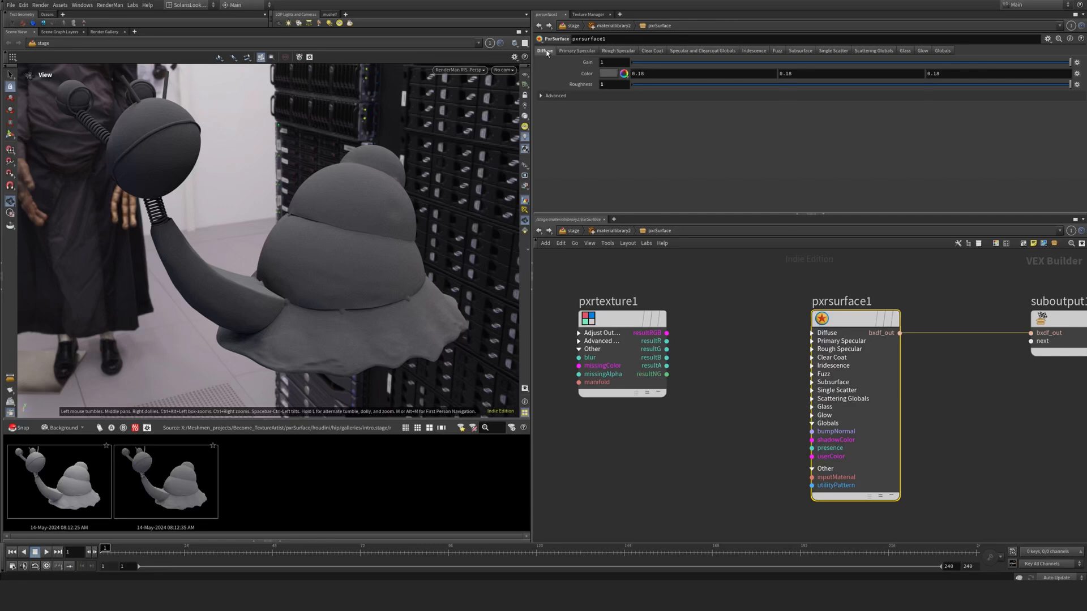
{"action": "mouse_move", "coordinate": [623, 94]}
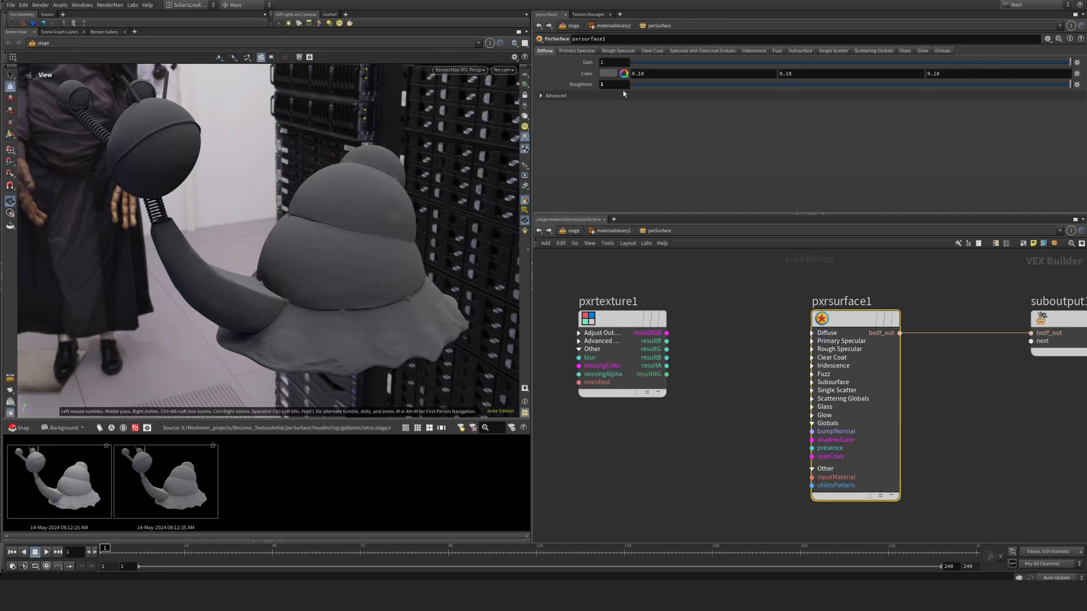
Pick a bright green from the Diffuse Color swatch so the snail renders green
{"action": "left_click_drag", "start_coordinate": [1080, 62], "coordinate": [891, 62]}
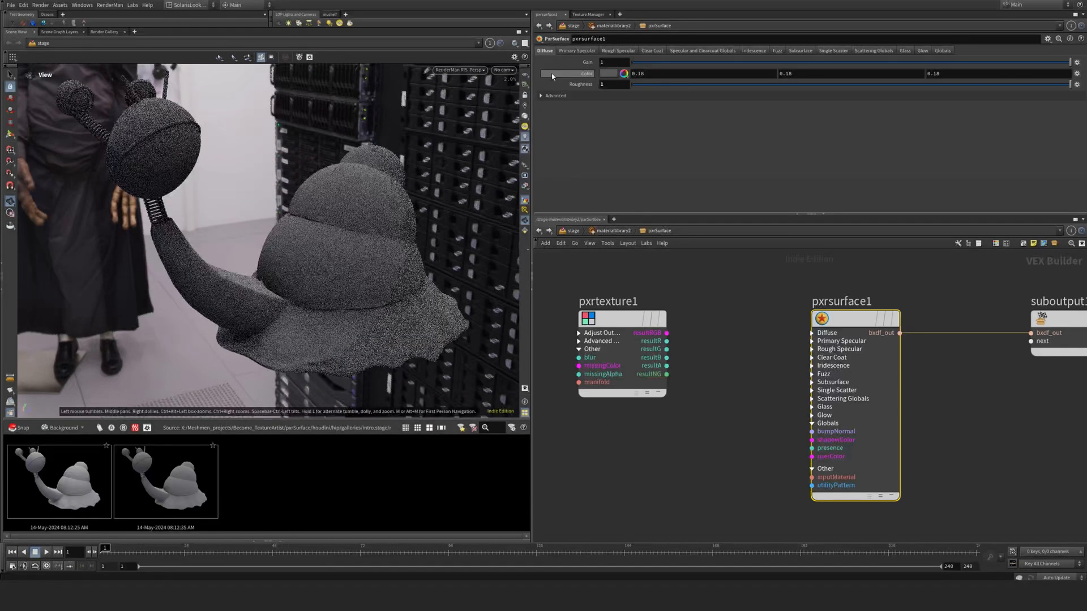
{"action": "left_click", "coordinate": [622, 74]}
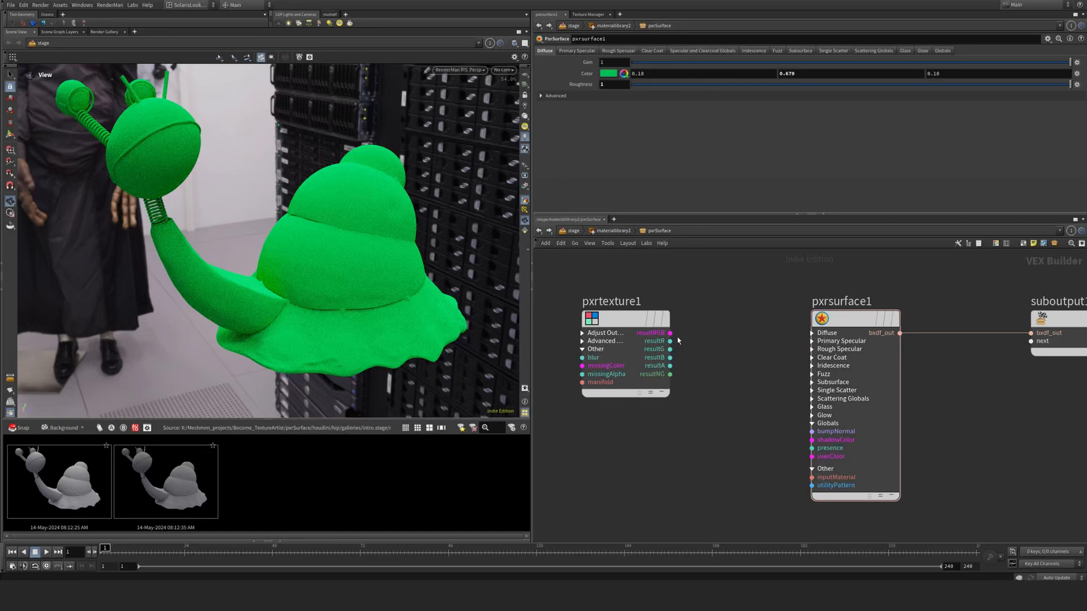
{"action": "mouse_move", "coordinate": [783, 344]}
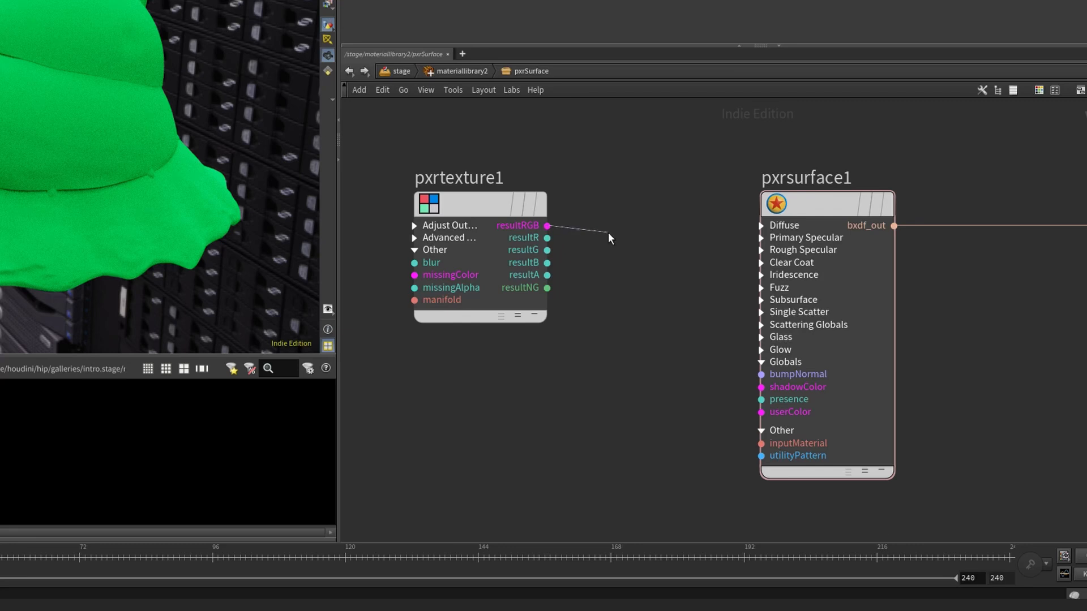
Wire pxrtexture1's resultRGB into pxrsurface1's diffuseColor input
{"action": "left_click", "coordinate": [761, 225]}
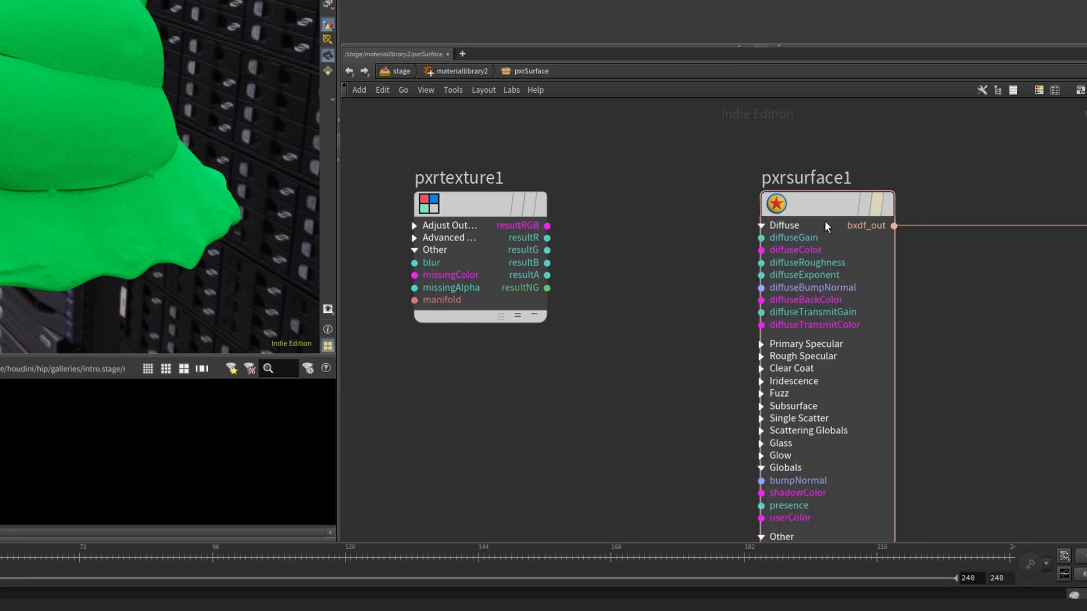
{"action": "left_click_drag", "start_coordinate": [546, 225], "coordinate": [751, 263]}
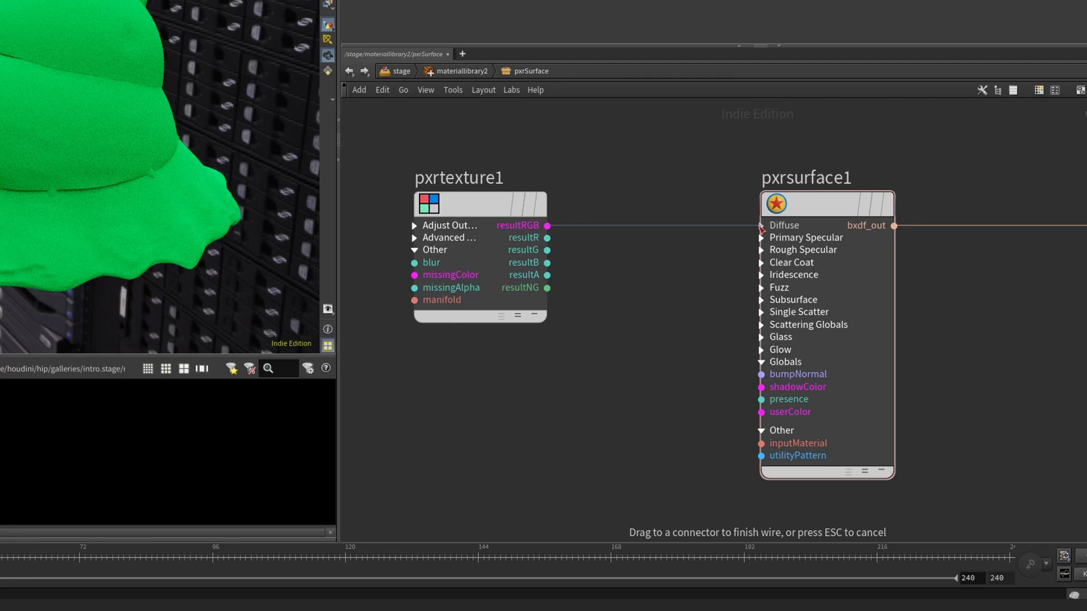
{"action": "left_click", "coordinate": [761, 226]}
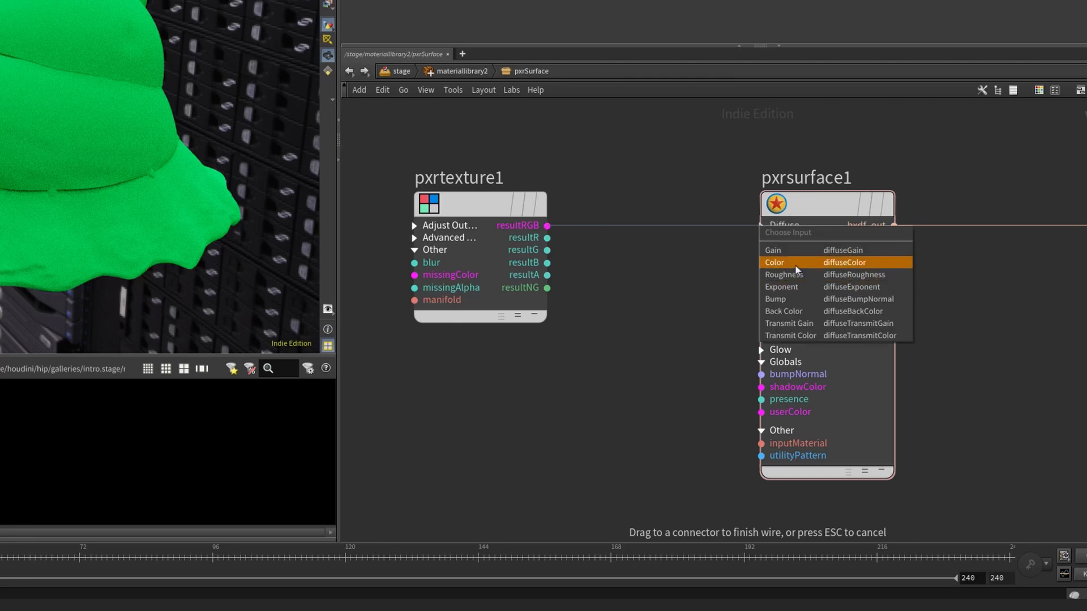
{"action": "left_click", "coordinate": [794, 262]}
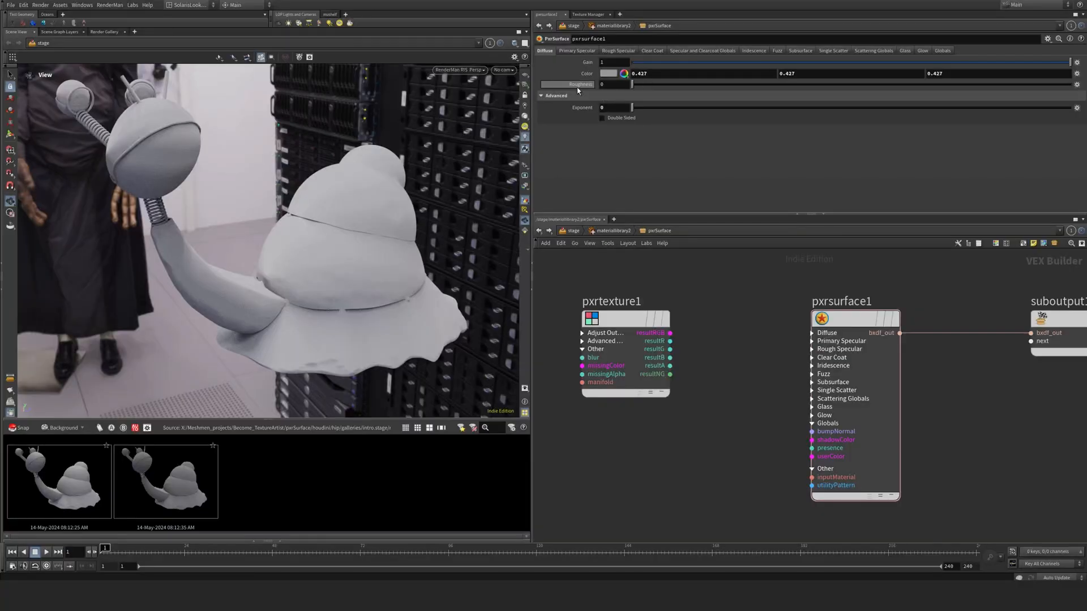
{"action": "left_click", "coordinate": [614, 84]}
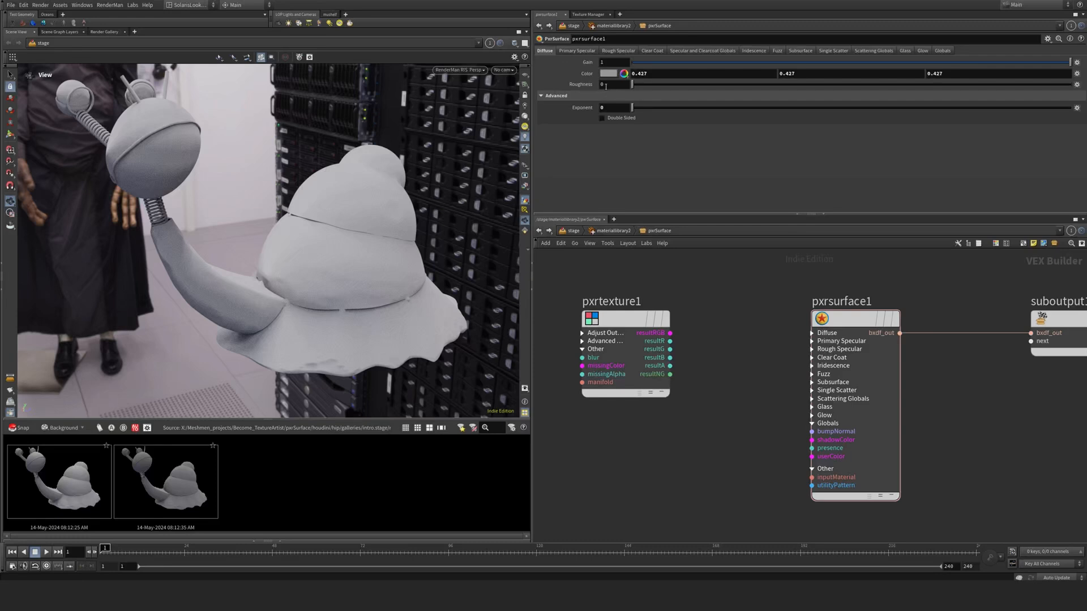
{"action": "left_click_drag", "start_coordinate": [630, 83], "coordinate": [1075, 83]}
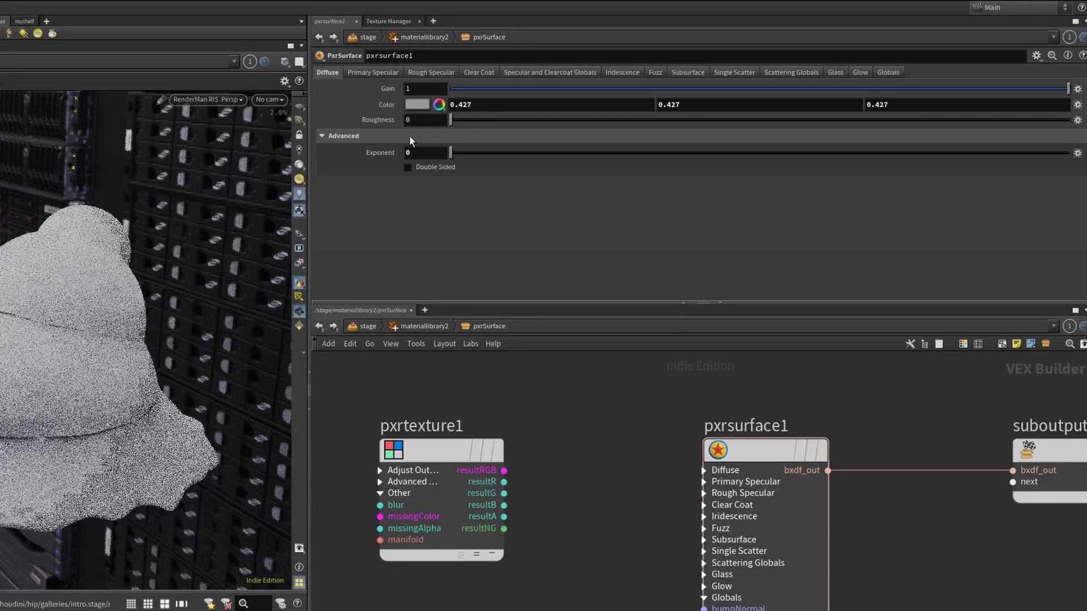
{"action": "left_click_drag", "start_coordinate": [449, 119], "coordinate": [456, 118]}
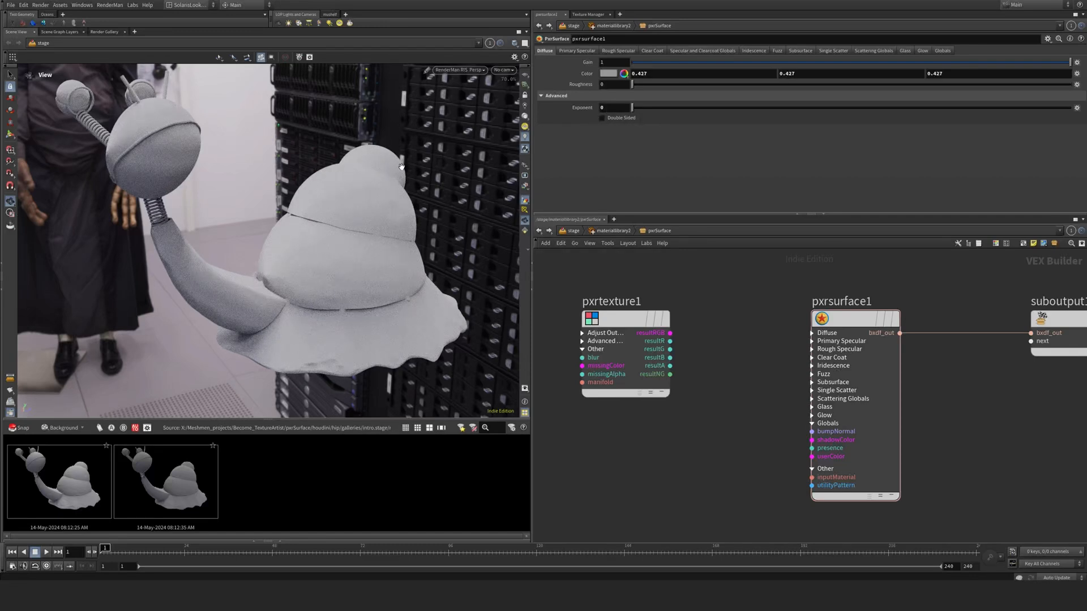
Drag the Advanced Exponent slider up to about 0.499
{"action": "left_click_drag", "start_coordinate": [630, 108], "coordinate": [850, 107]}
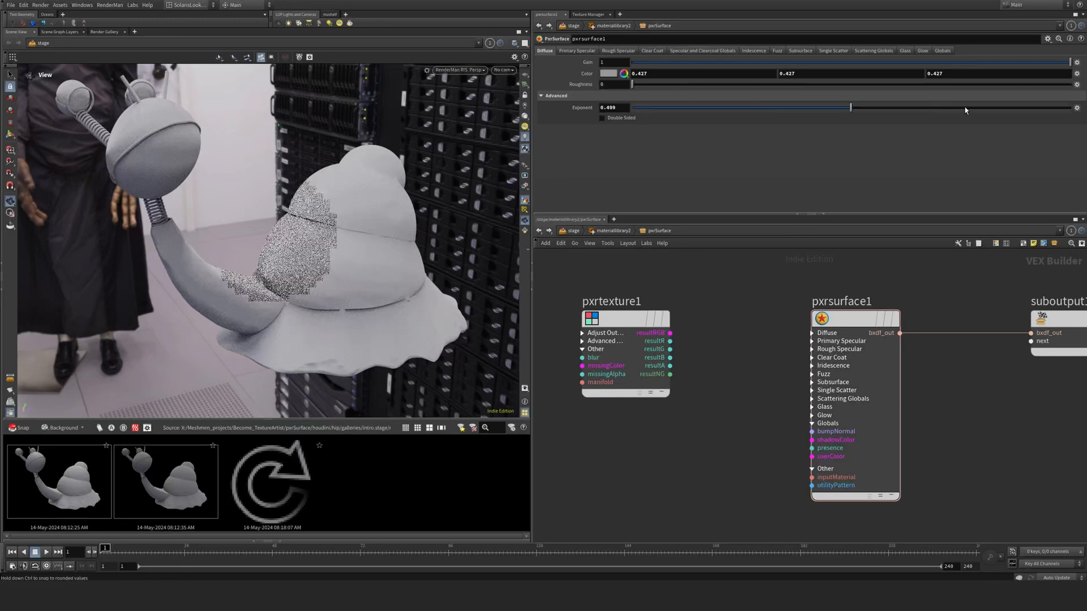